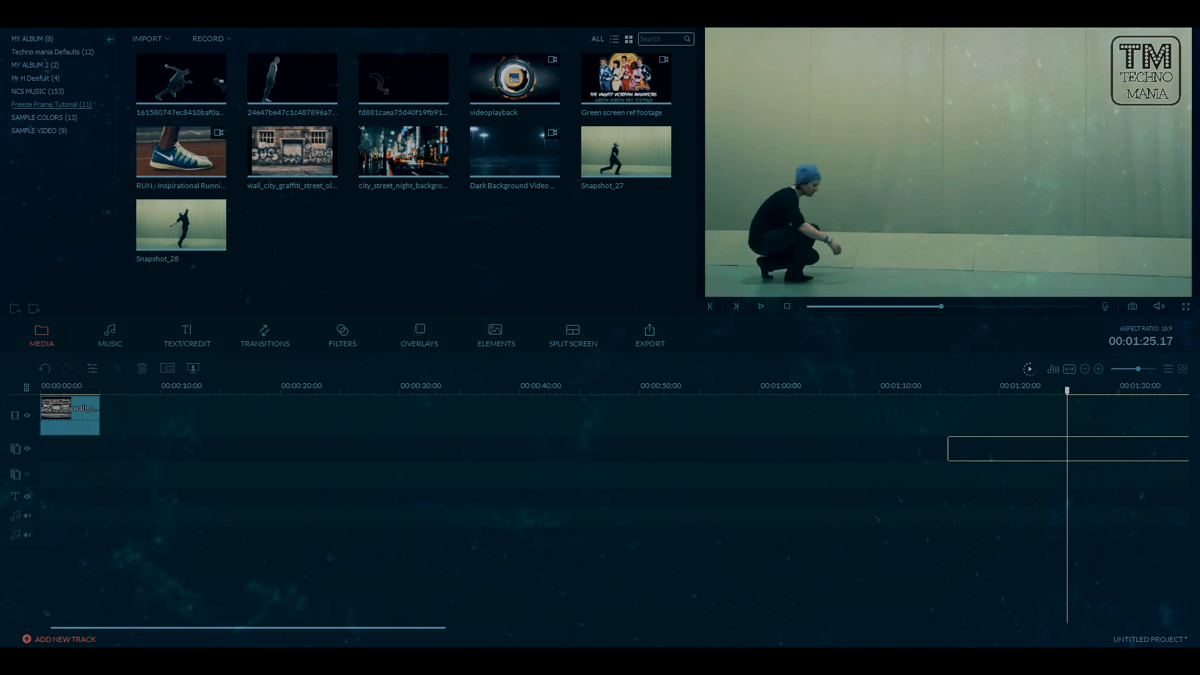
Bring up the options menu for the green-screen dancer clip on the timeline.
right_click(153, 449)
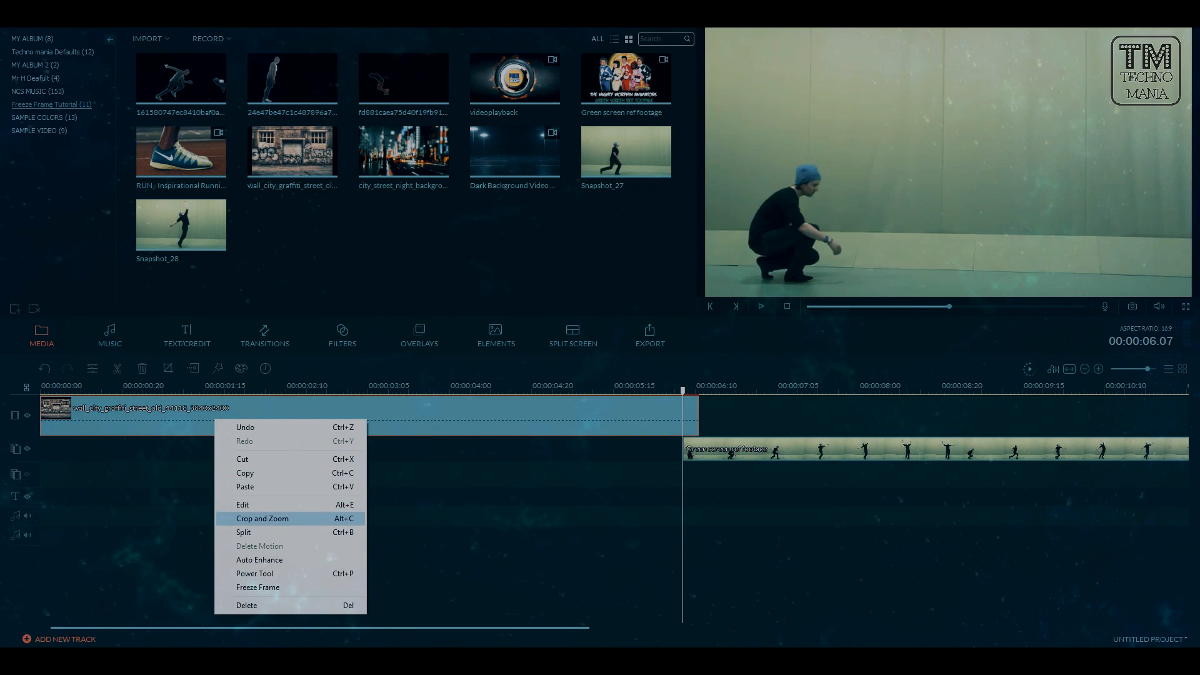
Enable Chroma Key on the dancer clip and tune Intensity until the green disappears.
left_click(261, 518)
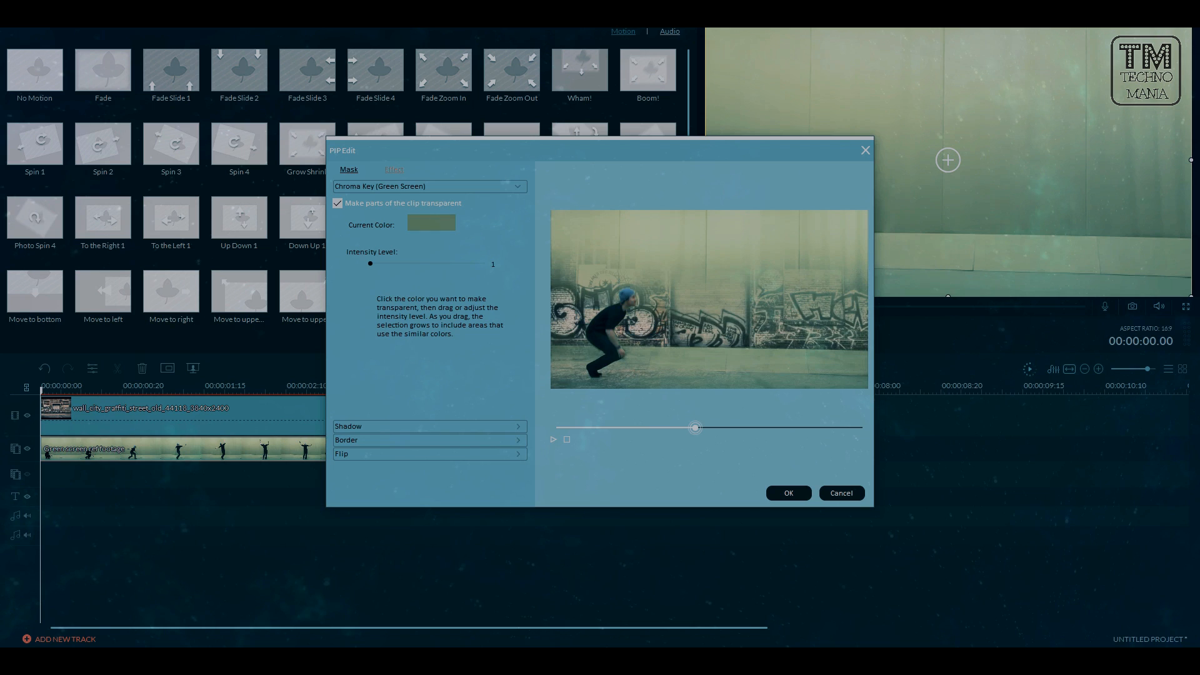
left_click_drag(370, 263, 484, 264)
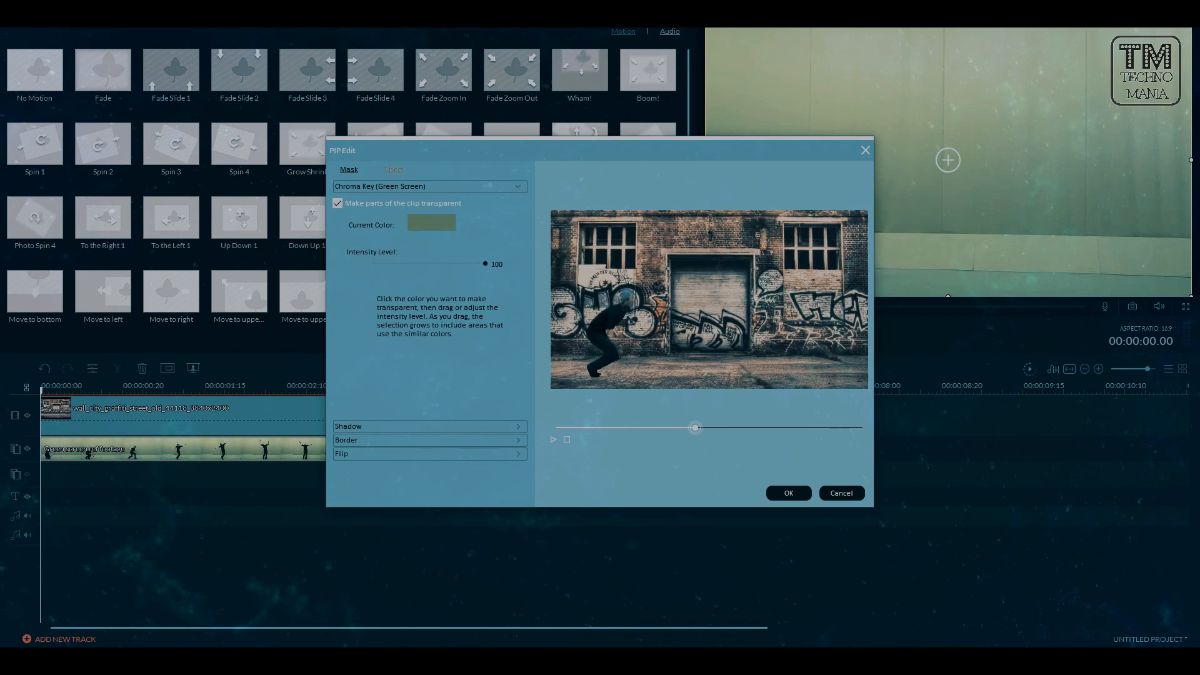
left_click_drag(485, 263, 369, 263)
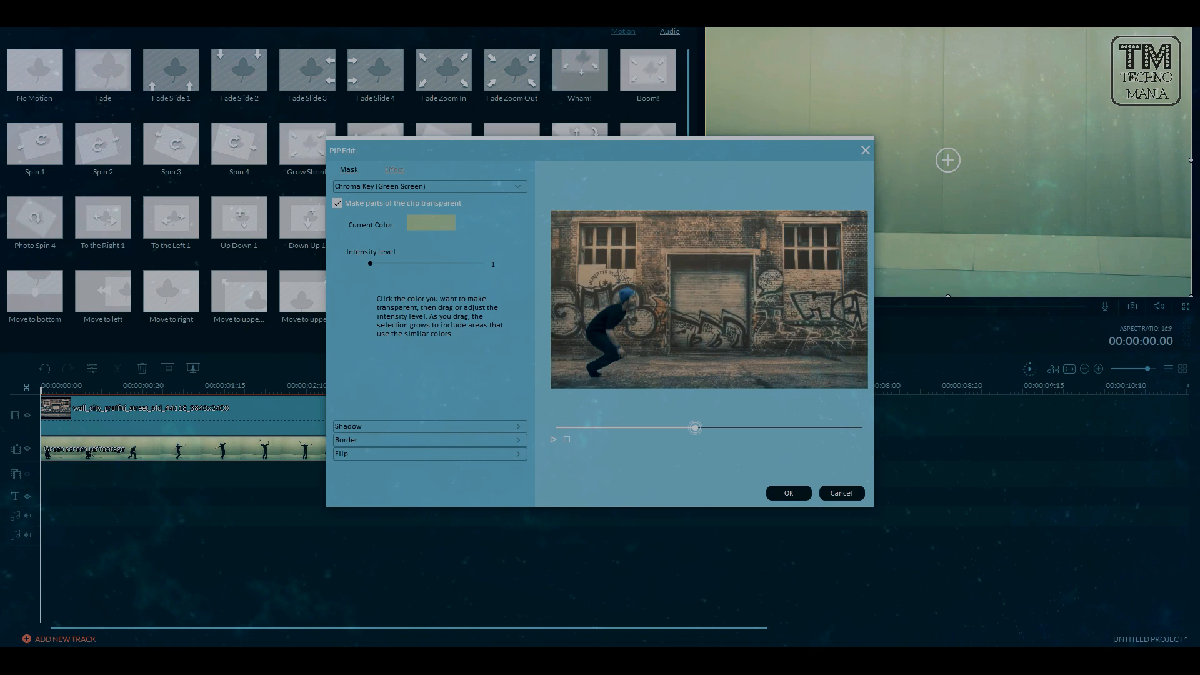
left_click_drag(370, 264, 449, 263)
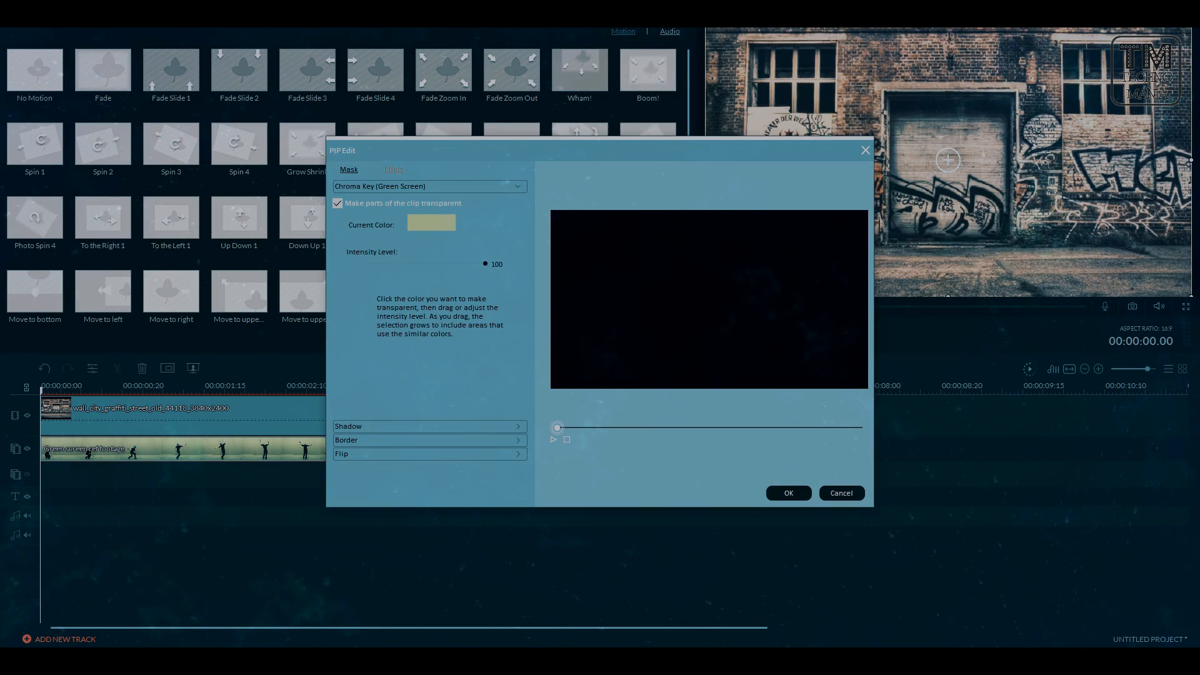
Add a soft border to the keyed dancer and confirm the PIP settings.
left_click(429, 440)
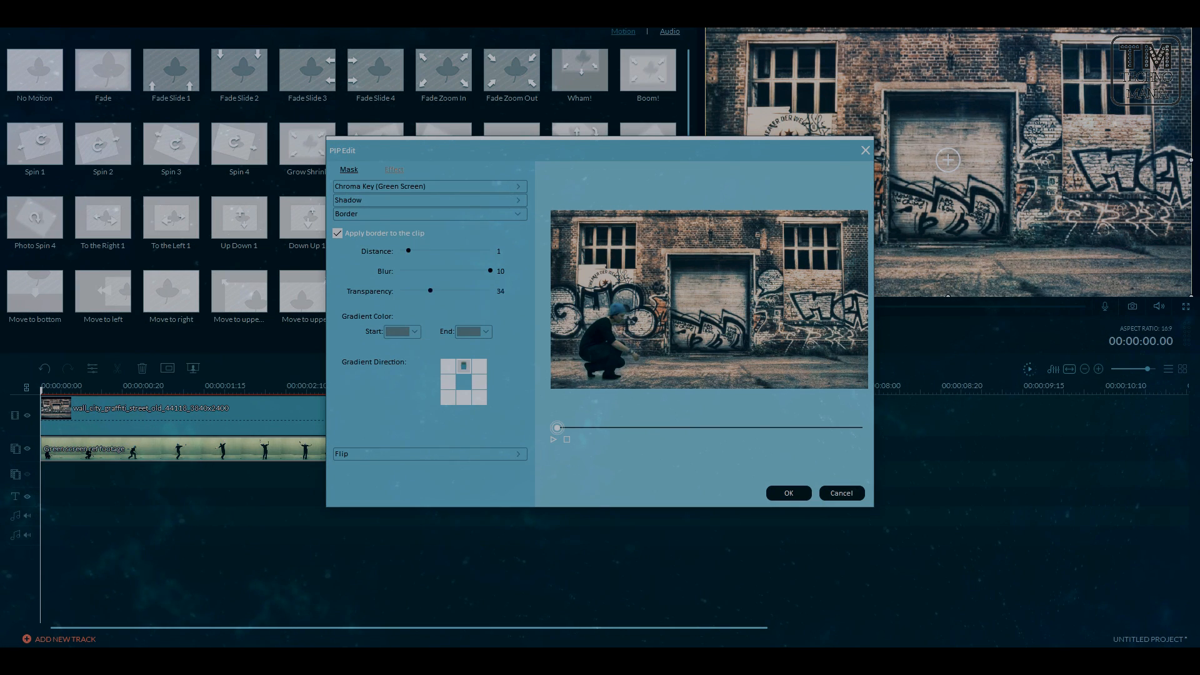
left_click(787, 494)
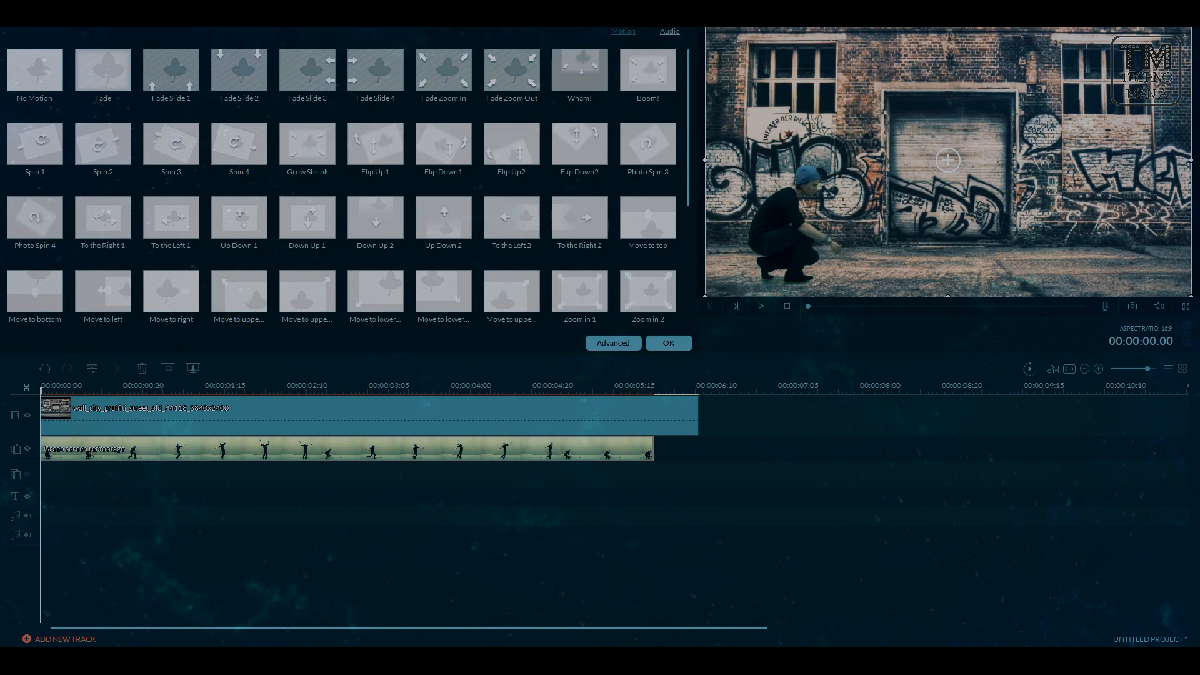
left_click(667, 342)
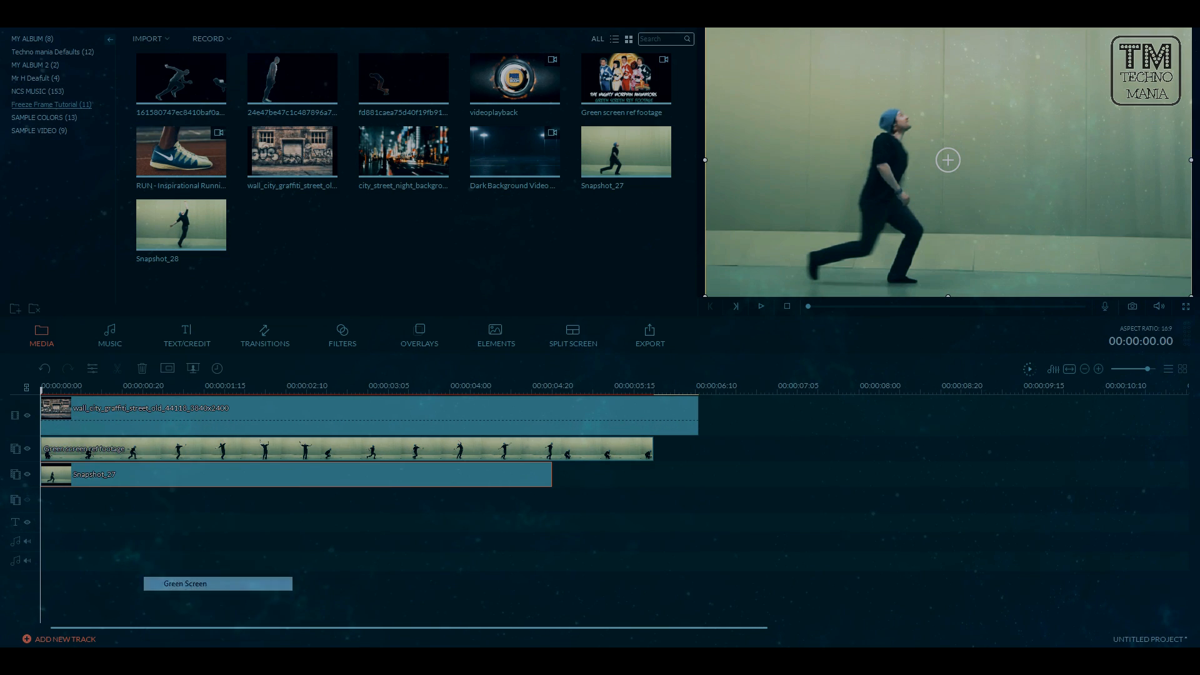
Apply Green Screen to Snapshot_27 and trim it to a brief freeze at the start.
left_click(185, 584)
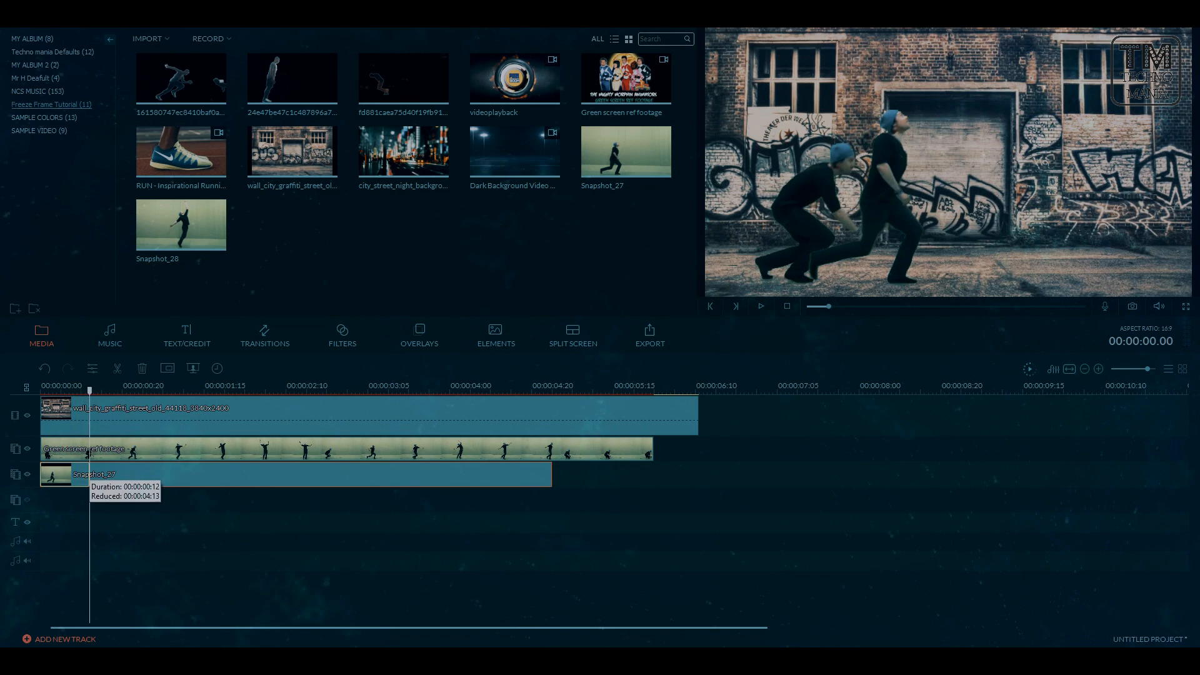
left_click(127, 386)
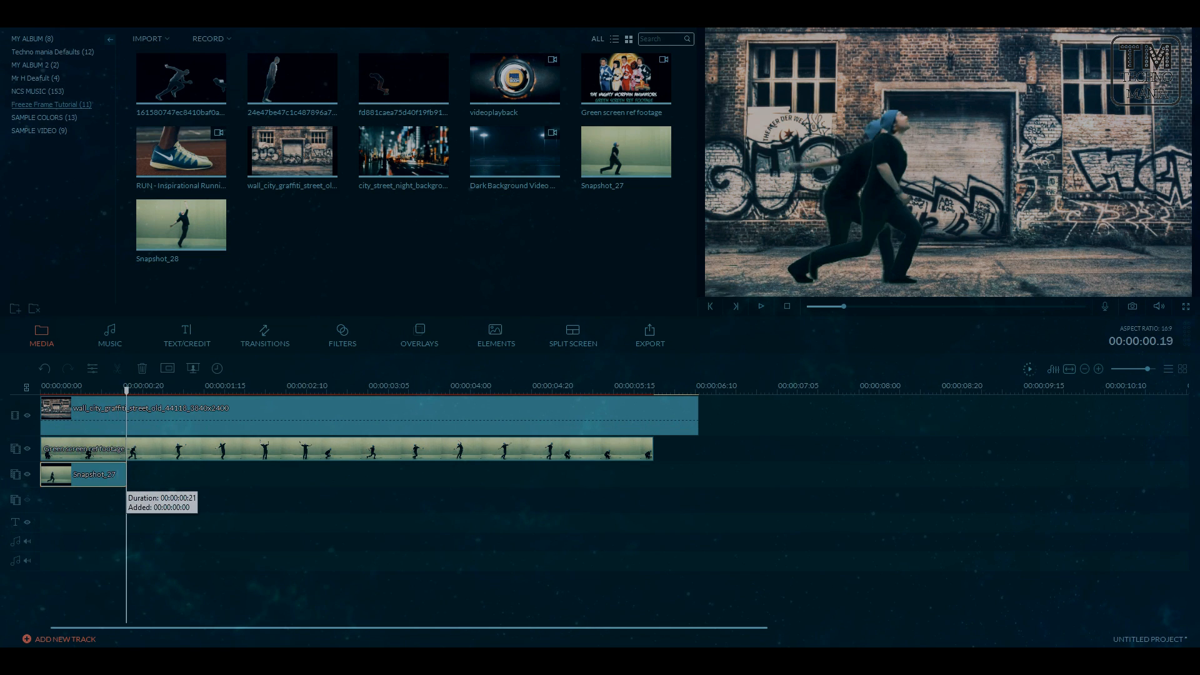
left_click(760, 306)
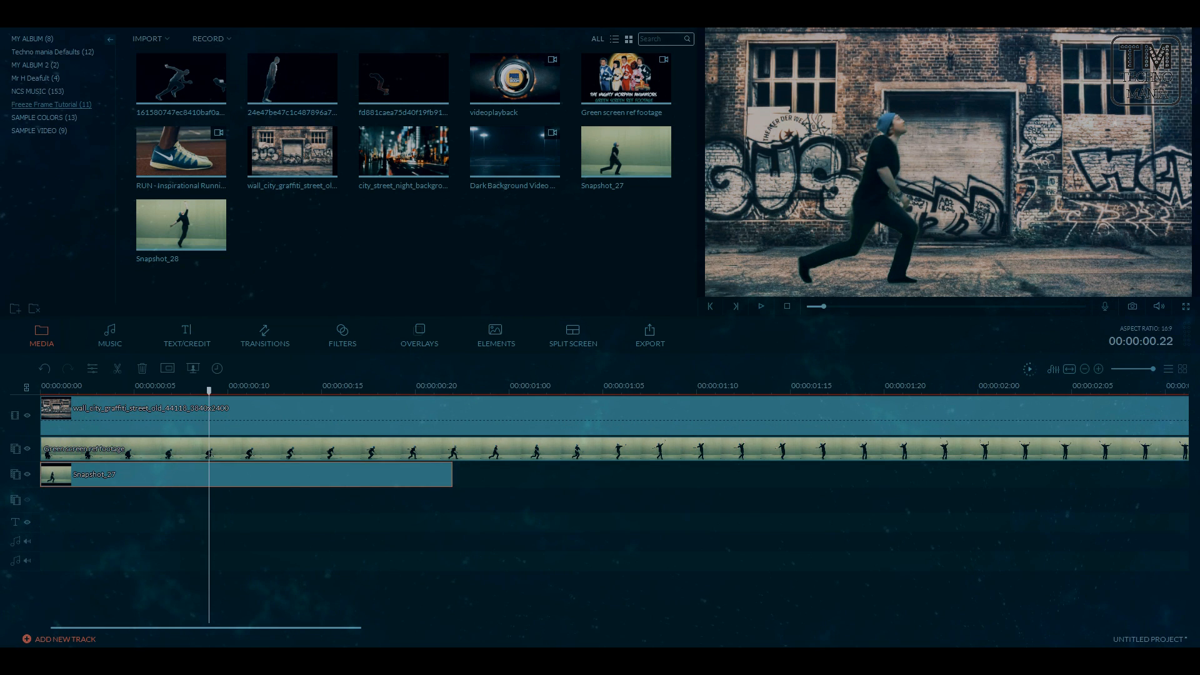
Preview the composite at later points and bring up options for the later overlay clip.
left_click(761, 306)
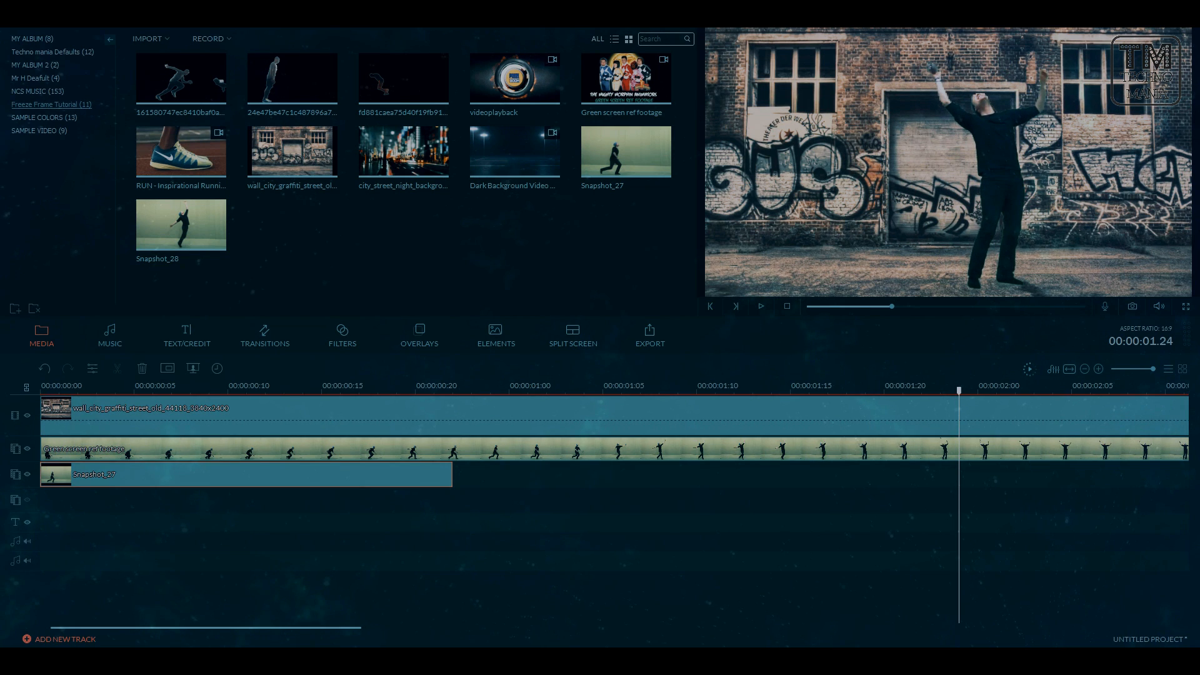
left_click(451, 386)
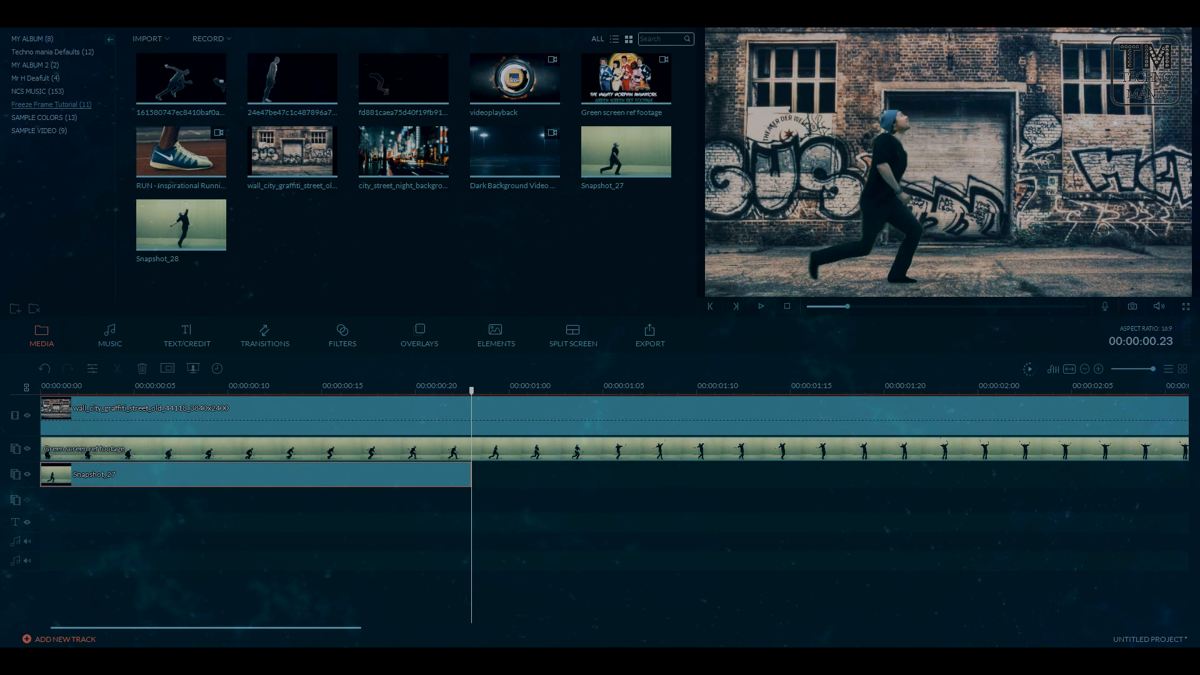
left_click(761, 307)
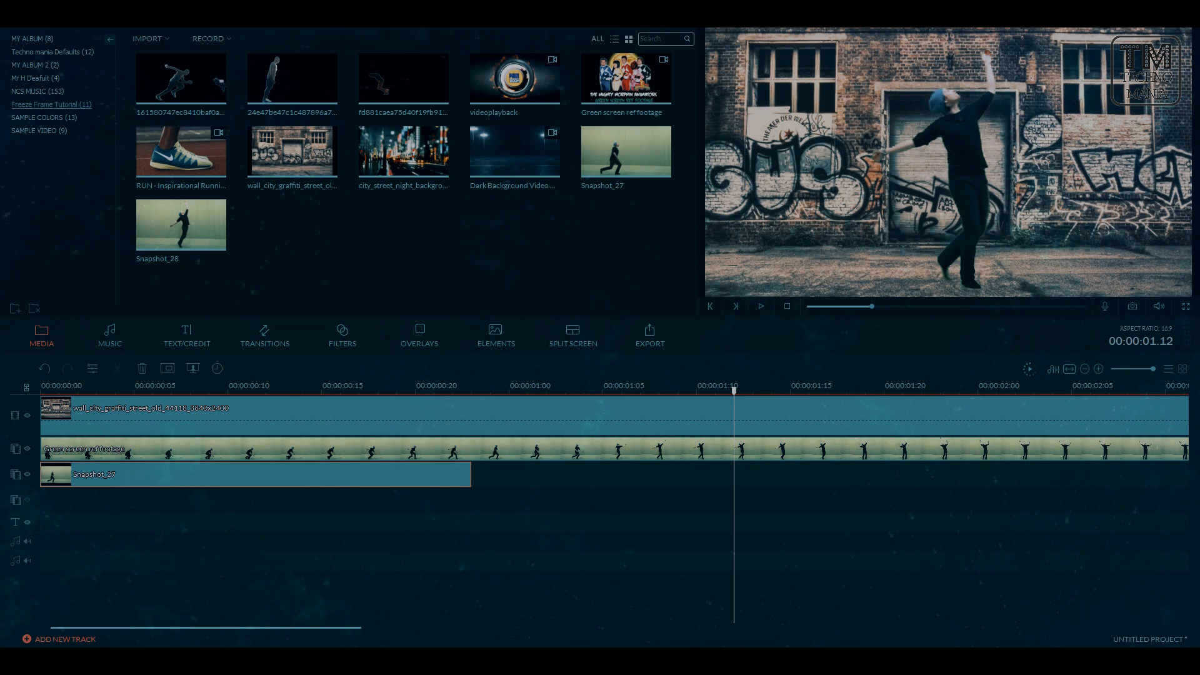
left_click(760, 307)
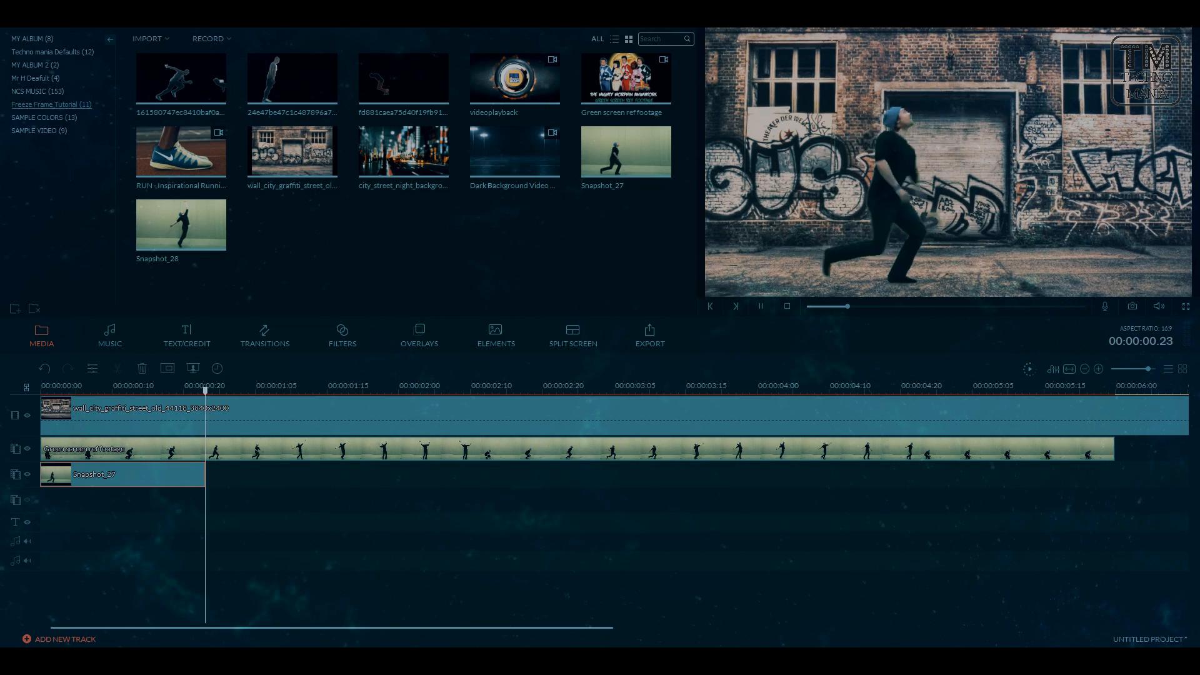
right_click(674, 474)
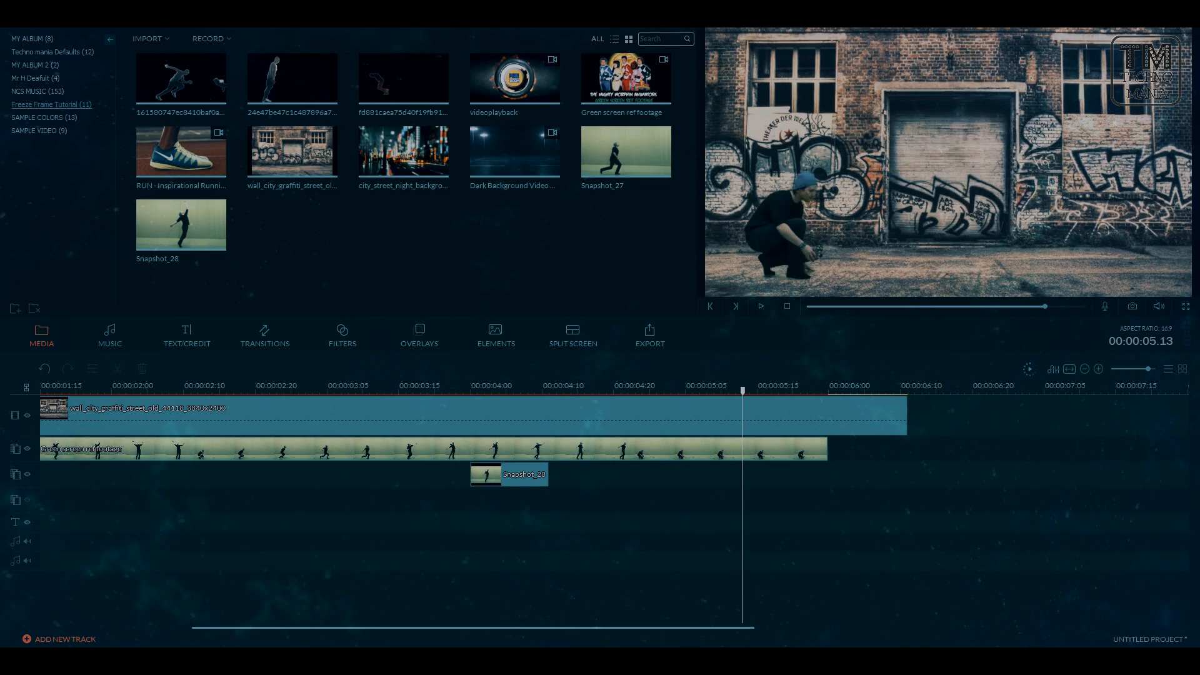
In a separate project, cut the green-screen footage to a 13-second clip and prepare MP4 export.
left_click(760, 306)
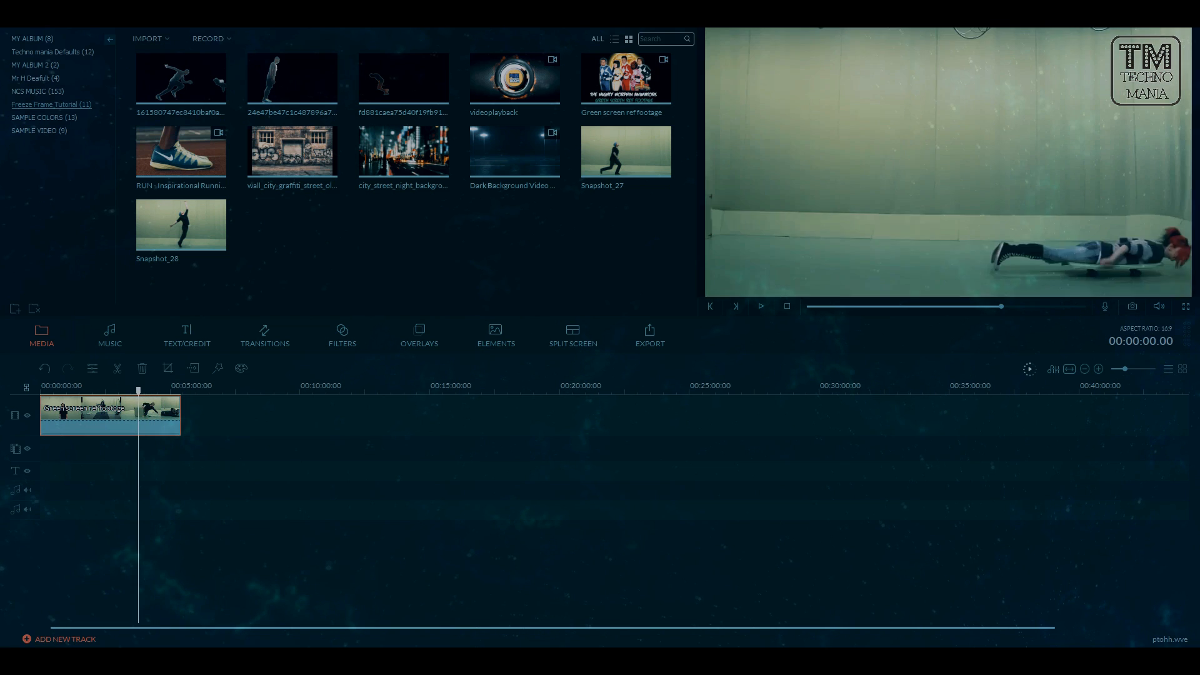
left_click(760, 307)
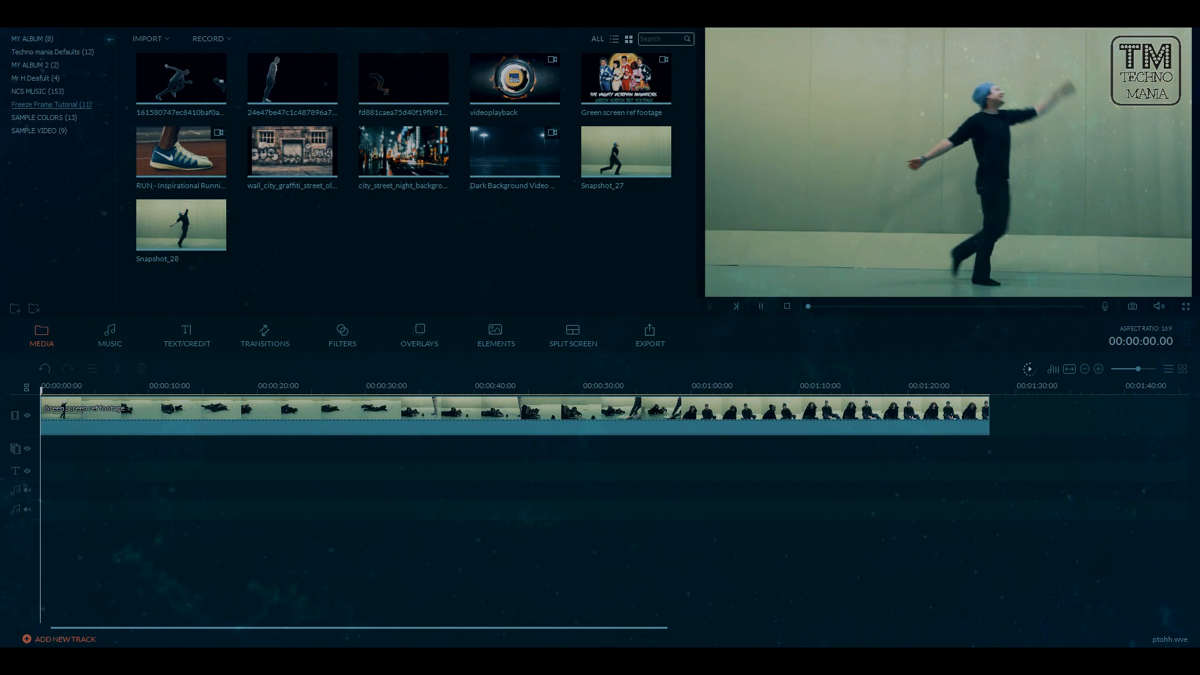
left_click(760, 306)
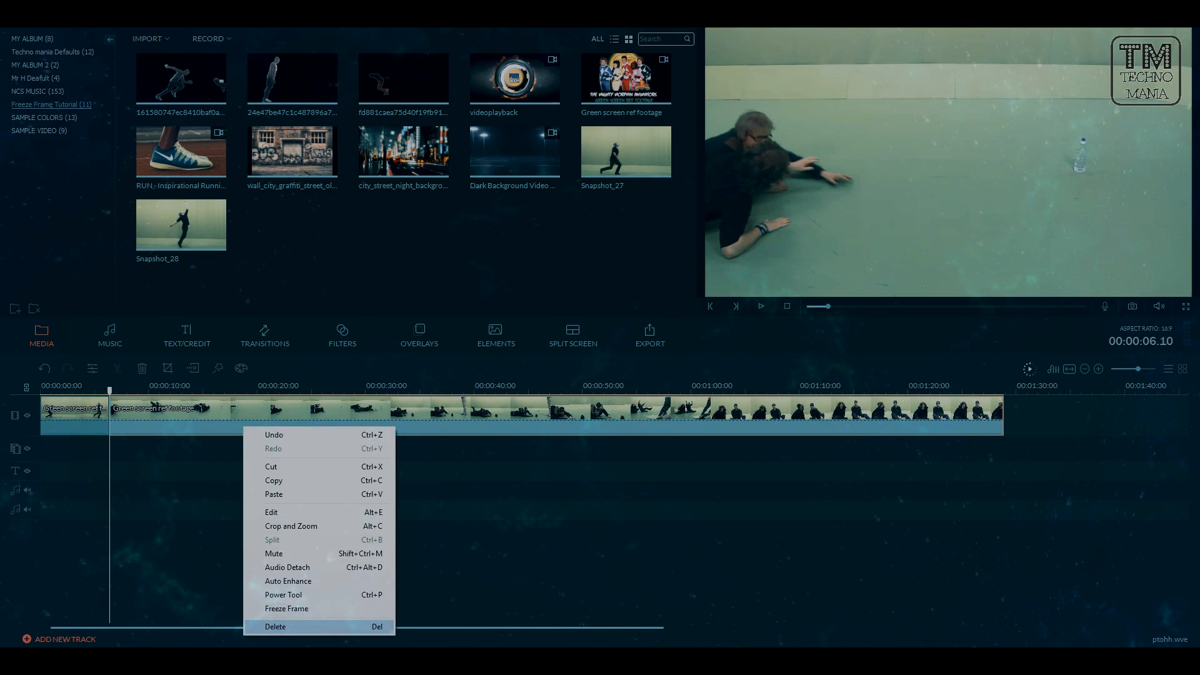
left_click(270, 512)
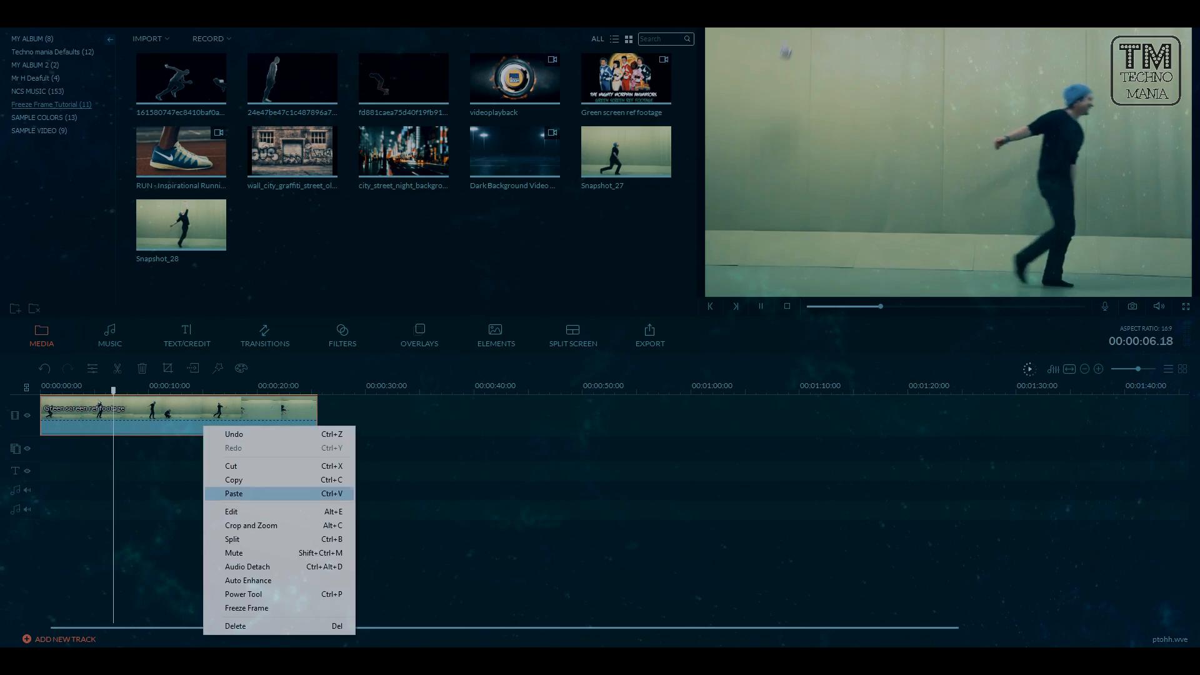
left_click(231, 512)
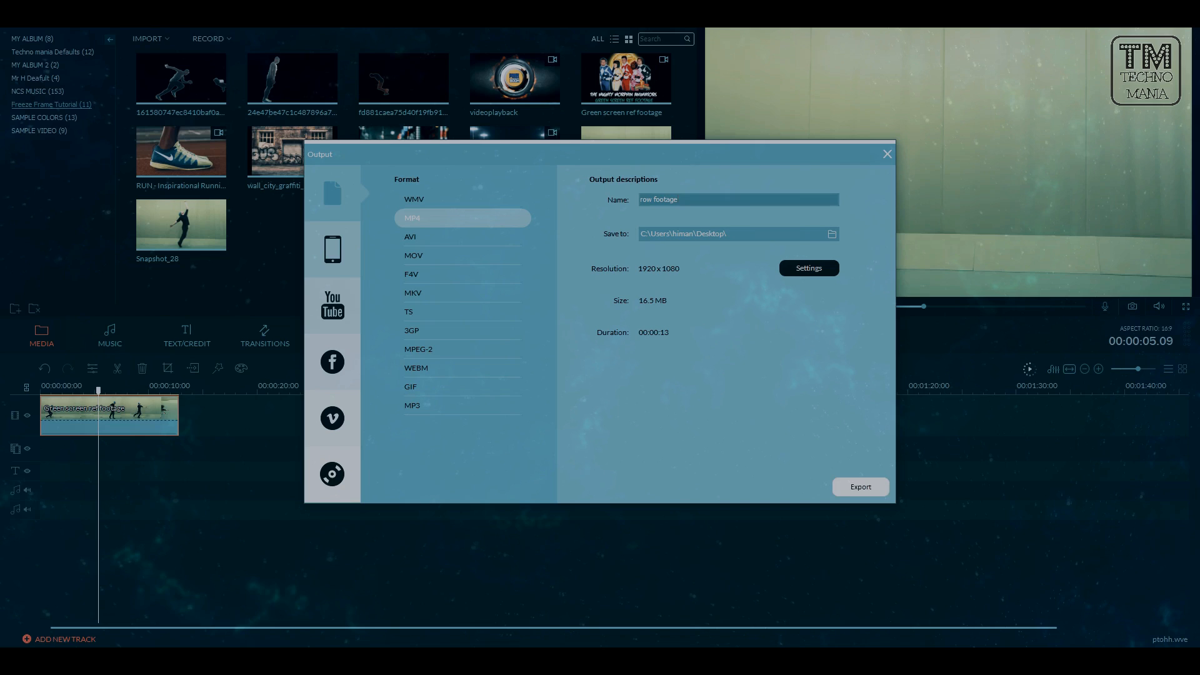
Export the trimmed 13-second footage as the MP4 'row footage'.
left_click(860, 487)
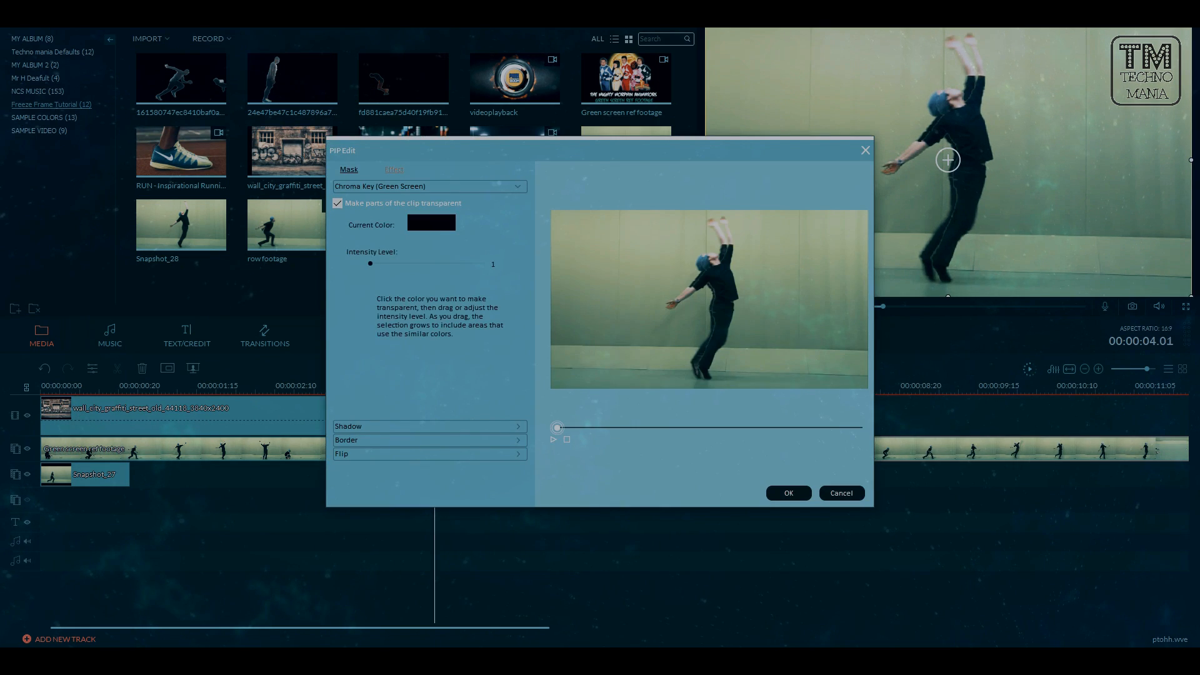
Confirm the chroma key on row footage and export the clone composite as 'row footage 2'.
left_click(788, 494)
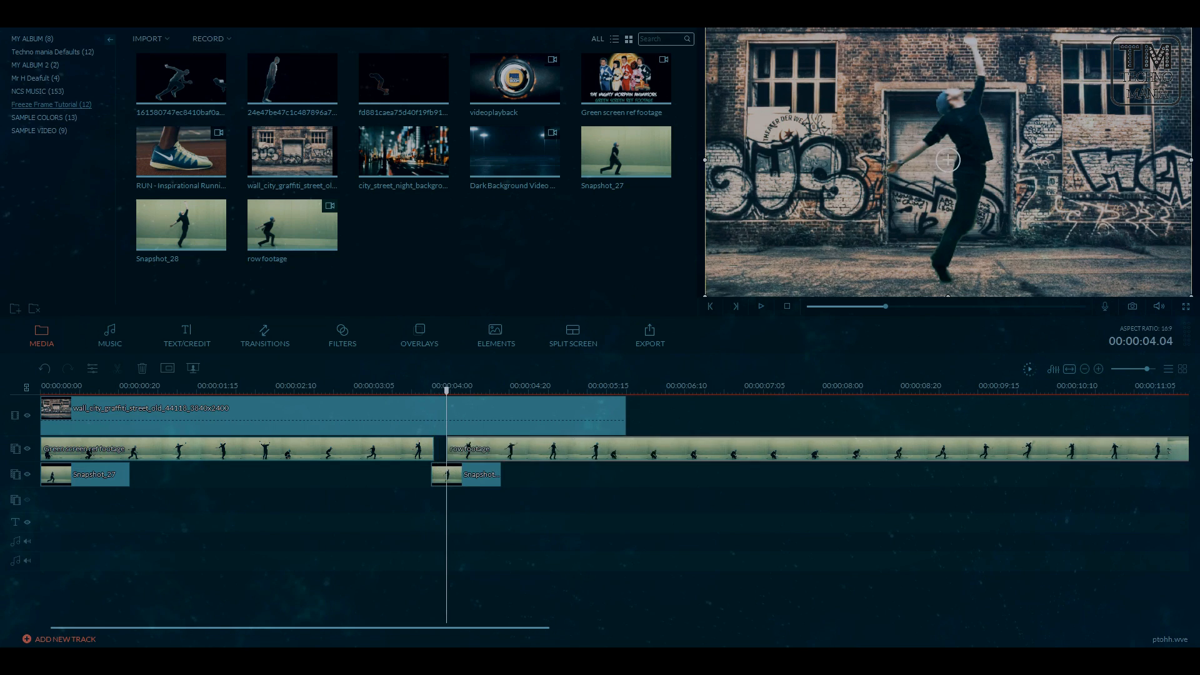
right_click(612, 449)
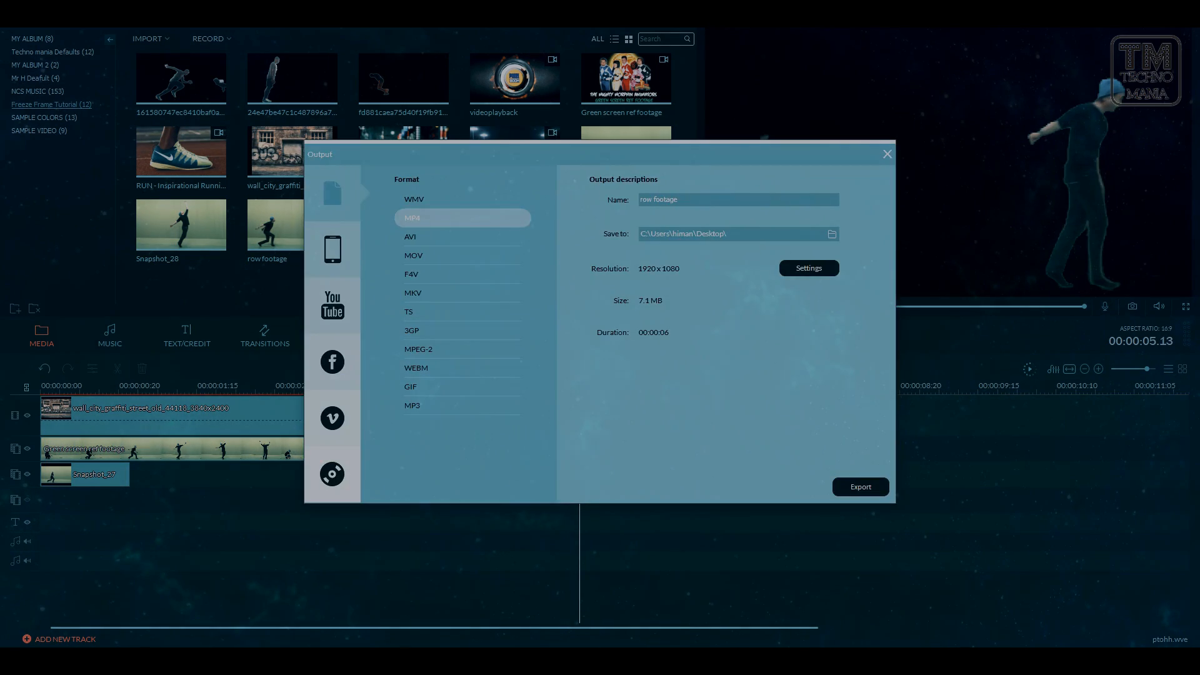
left_click(886, 154)
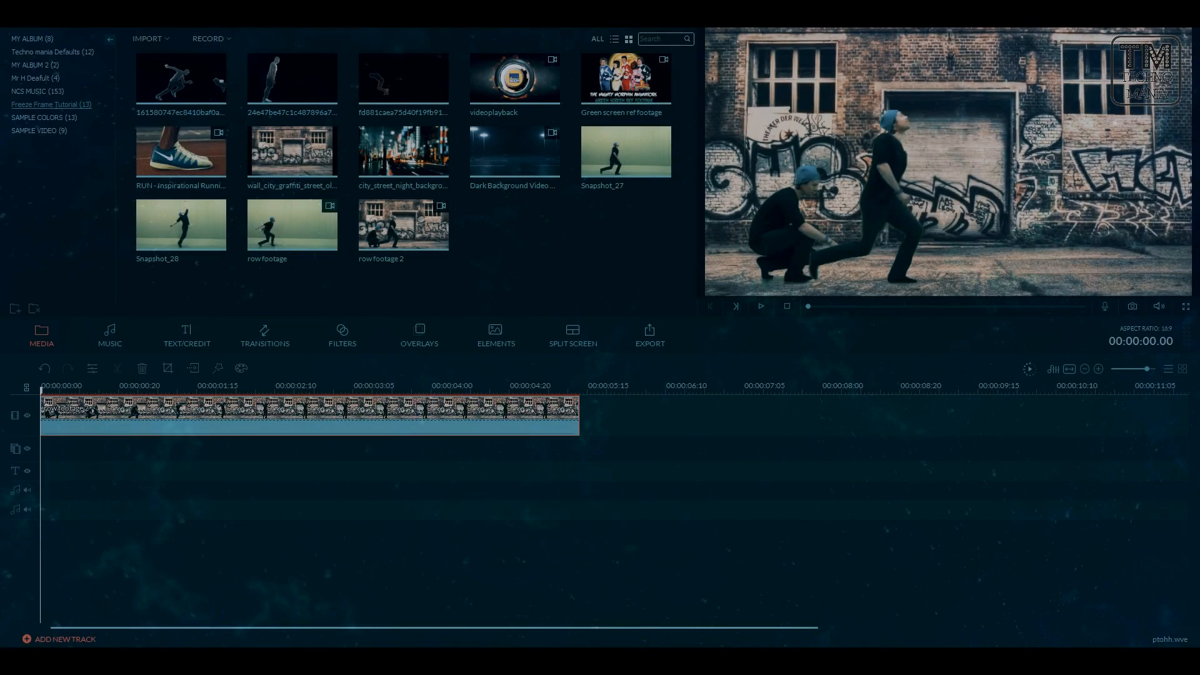
Grade the clone clip: Saturation -52, Brightness -20, Tint -23, Contrast -6, Harry Potter LUT, Auto enhance.
double_click(306, 414)
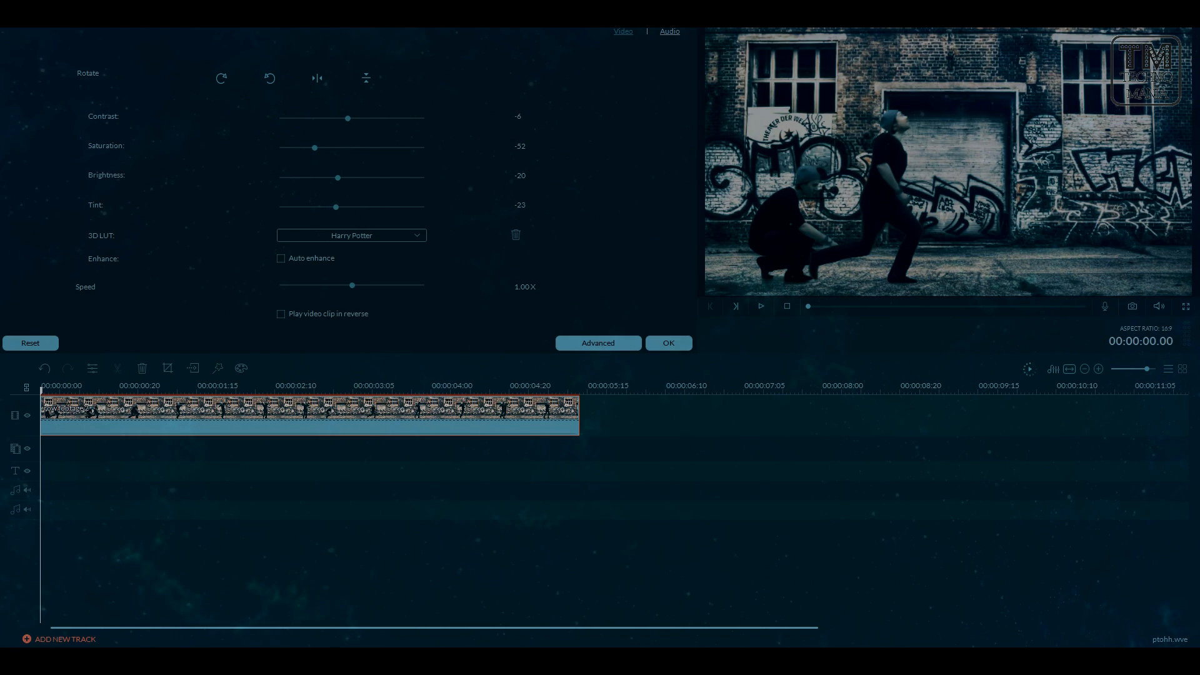
left_click(280, 258)
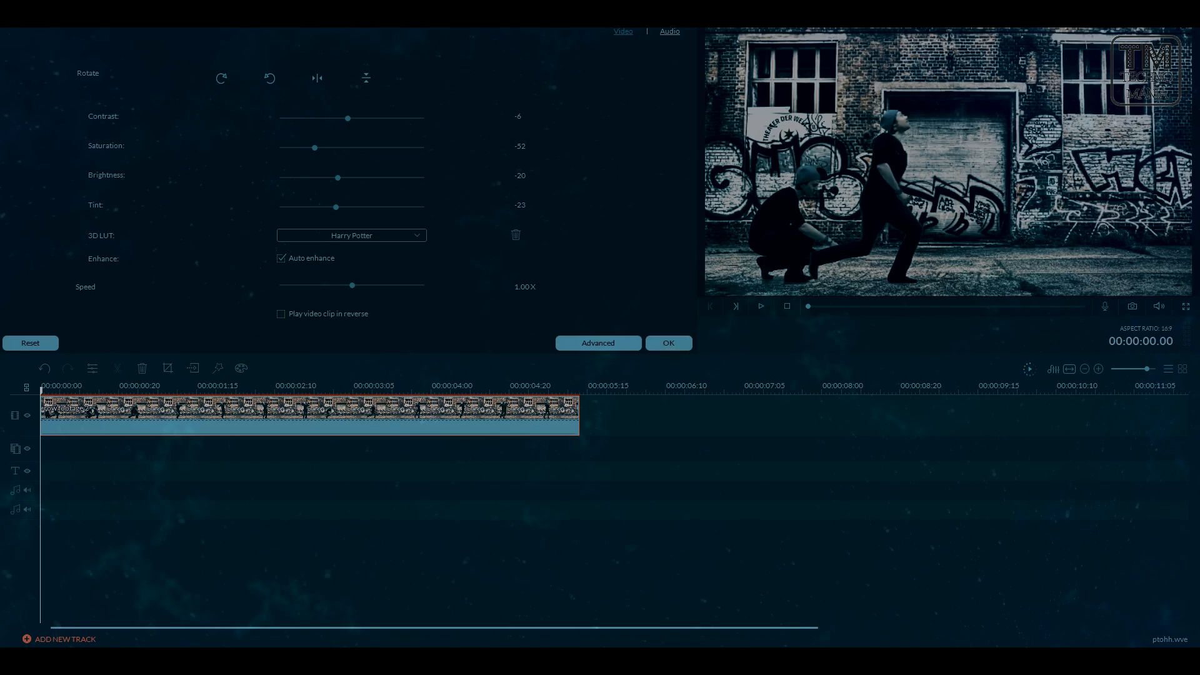
left_click(668, 342)
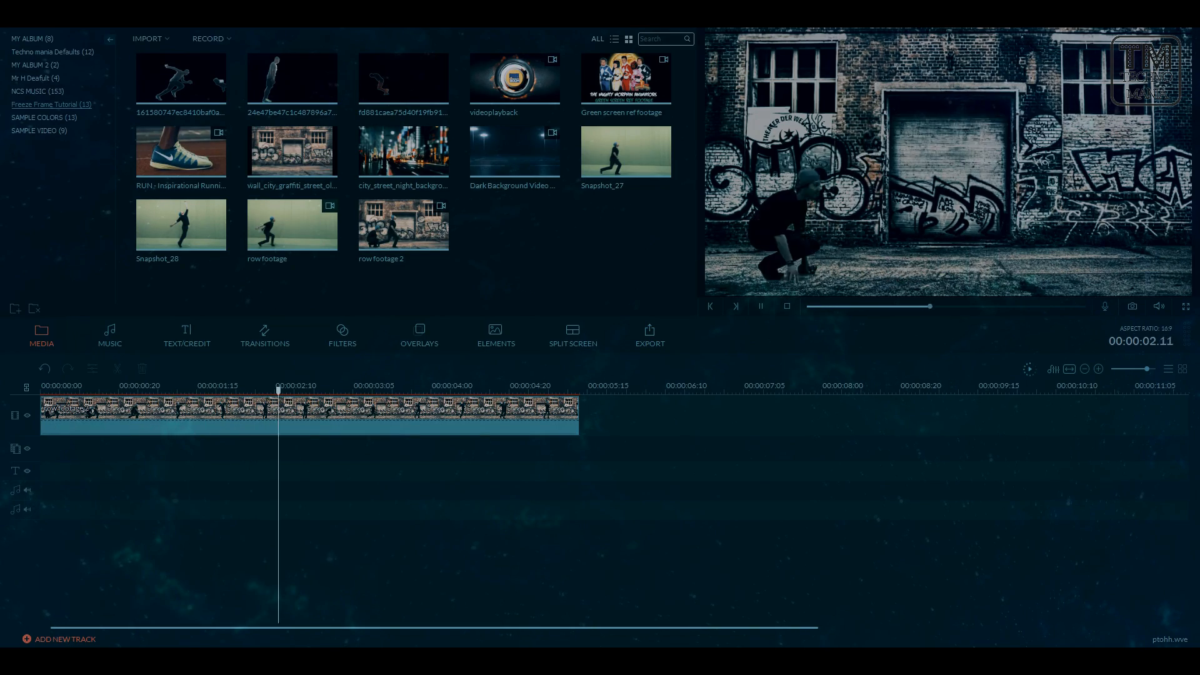
Switch to the project holding the 'Demo 1 for editing' running clip.
left_click(160, 385)
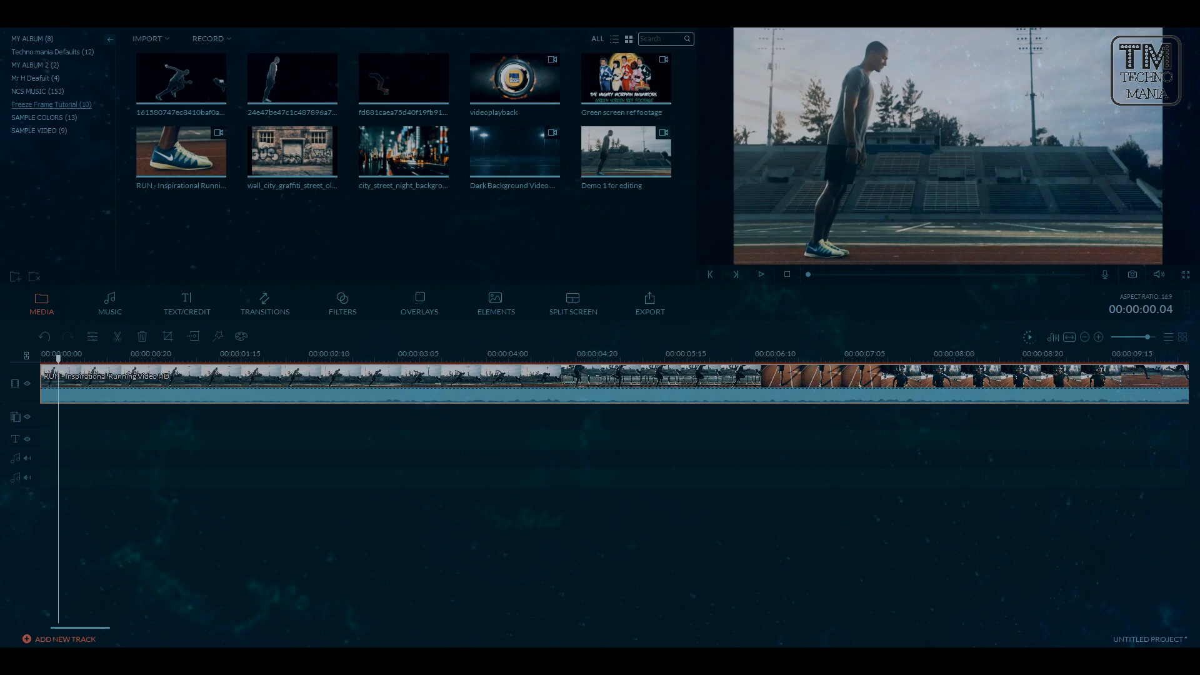
mouse_move(1132, 274)
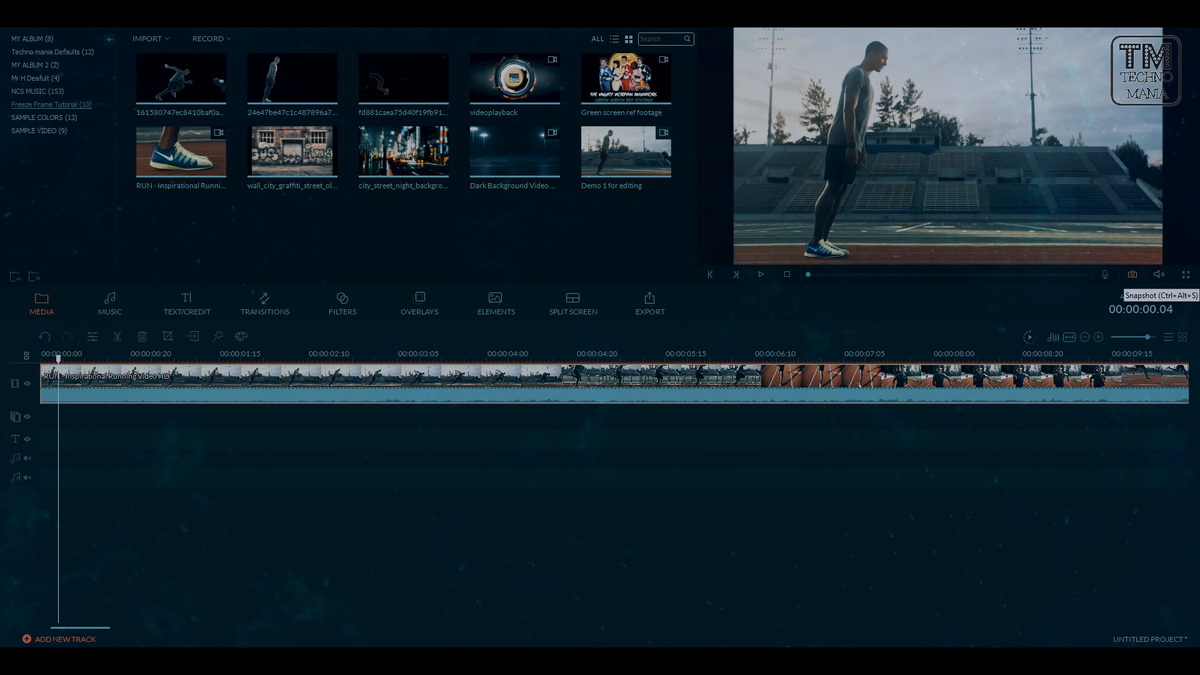